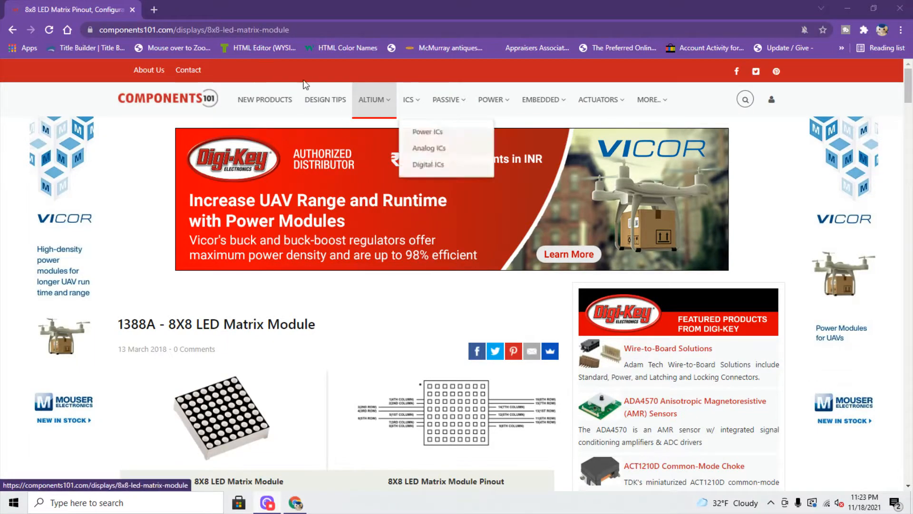
# Scroll through the sketch and select items in the editor before checking the library
pyautogui.scroll(-3)
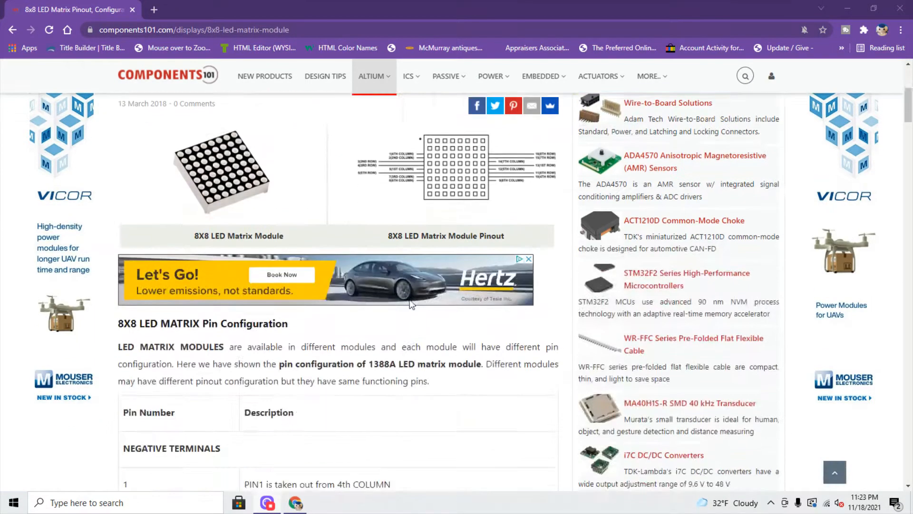
pyautogui.scroll(-3)
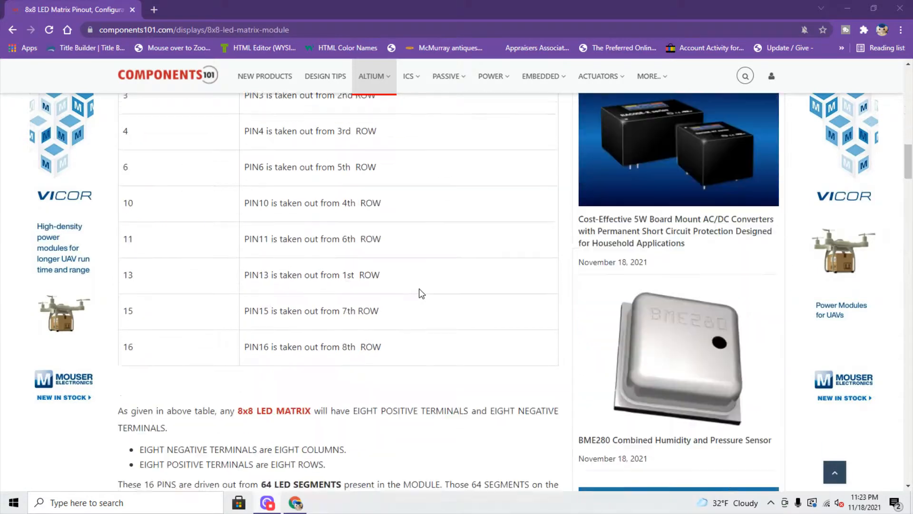
pyautogui.scroll(-3)
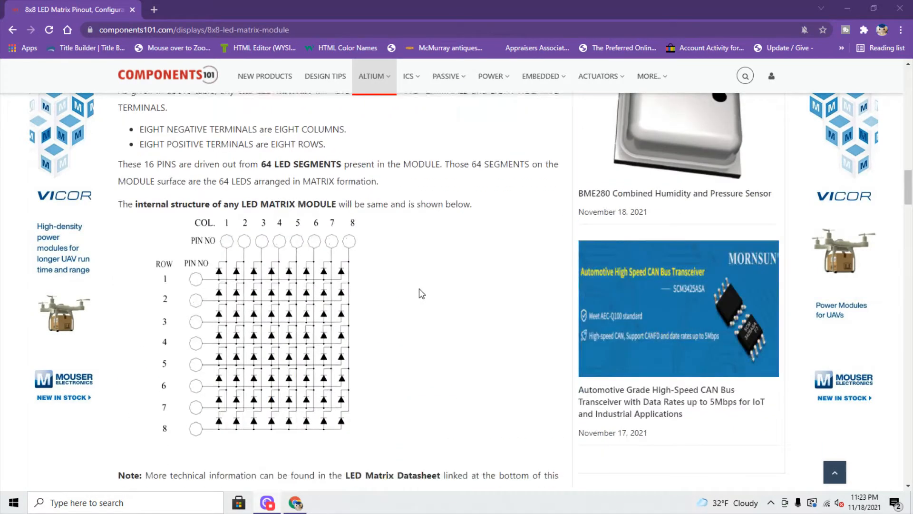
pyautogui.scroll(-3)
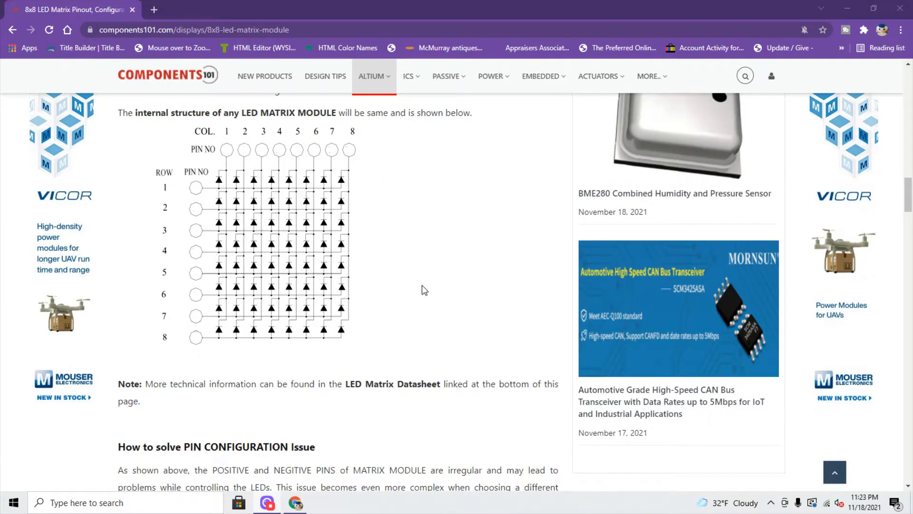
pyautogui.scroll(-3)
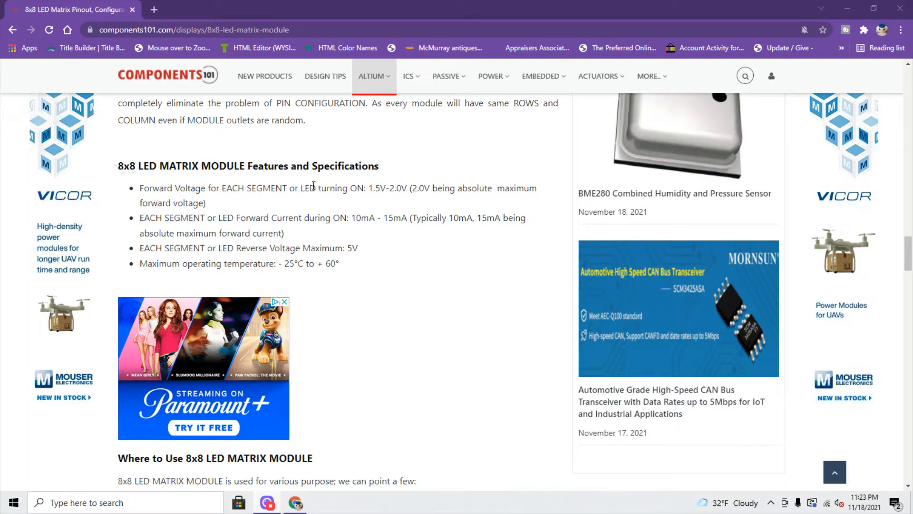
pyautogui.doubleClick(352, 247)
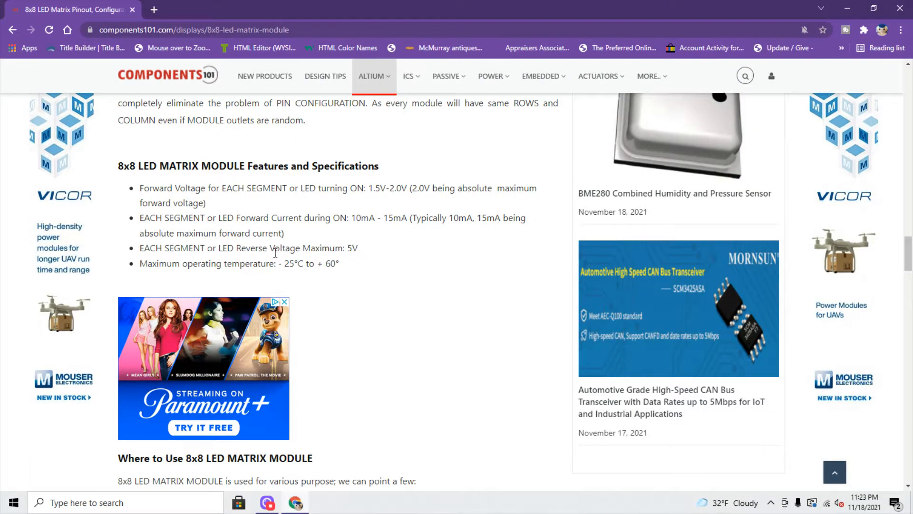
pyautogui.moveTo(362, 253)
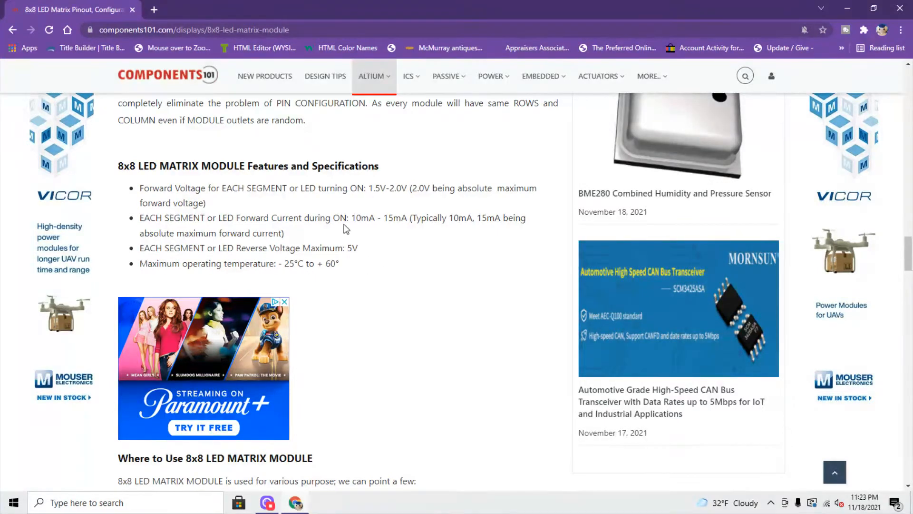
pyautogui.scroll(-3)
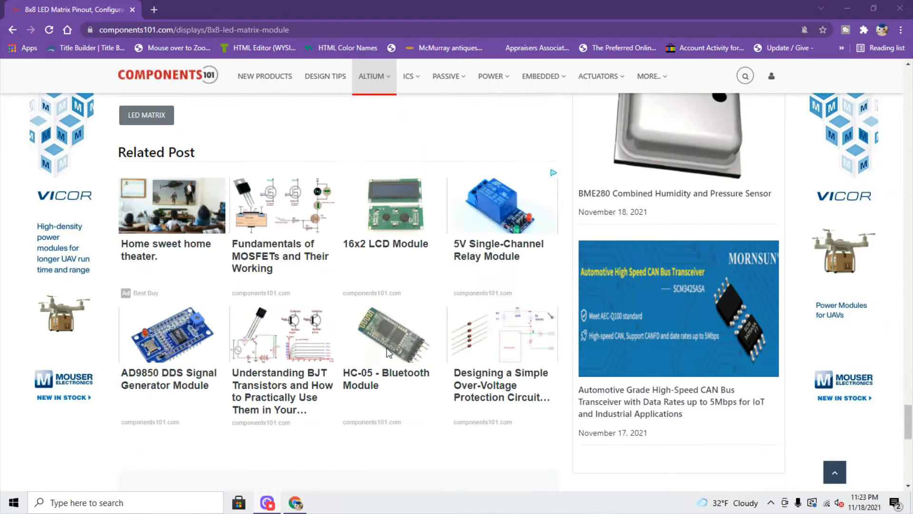
pyautogui.click(322, 503)
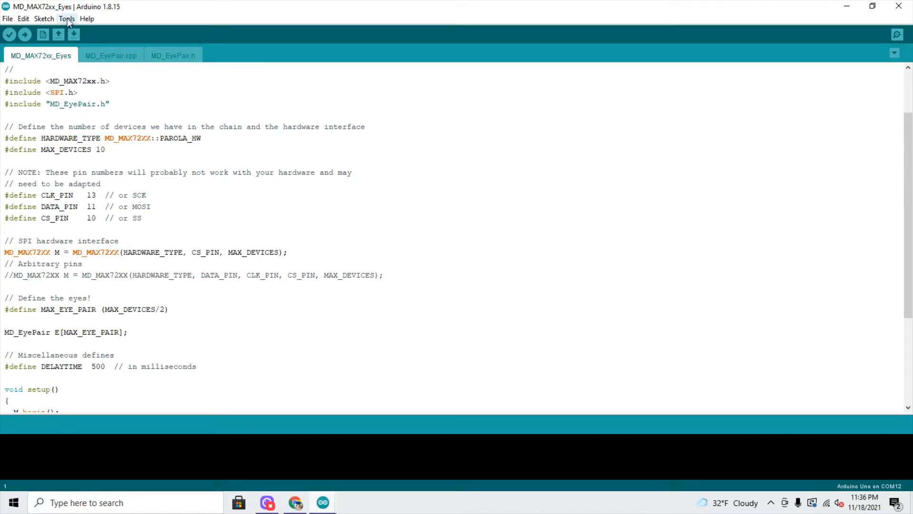
# Bring up the Library Manager from Tools and search for 'md_max'
pyautogui.click(67, 19)
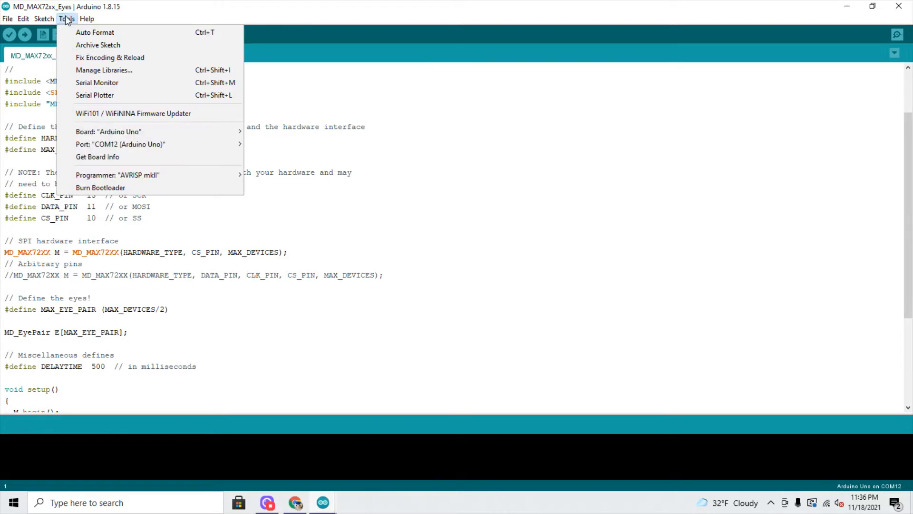
pyautogui.moveTo(104, 70)
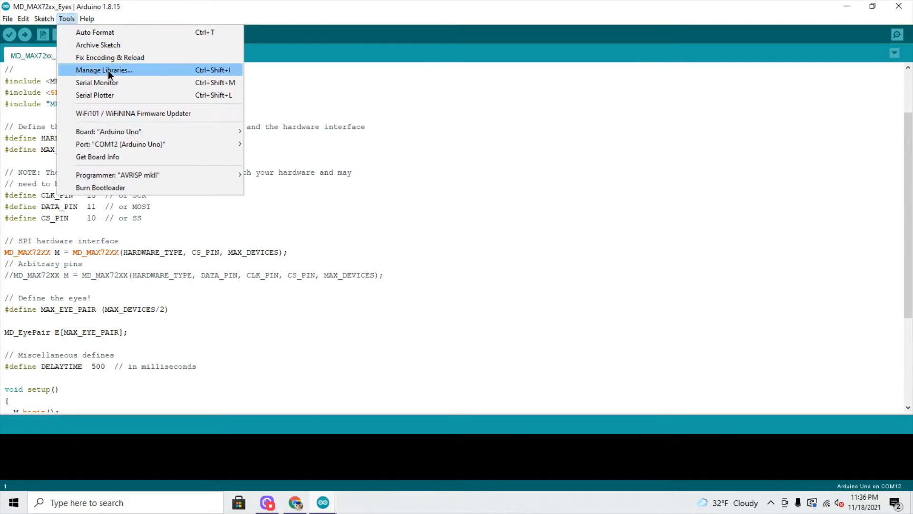
pyautogui.click(103, 69)
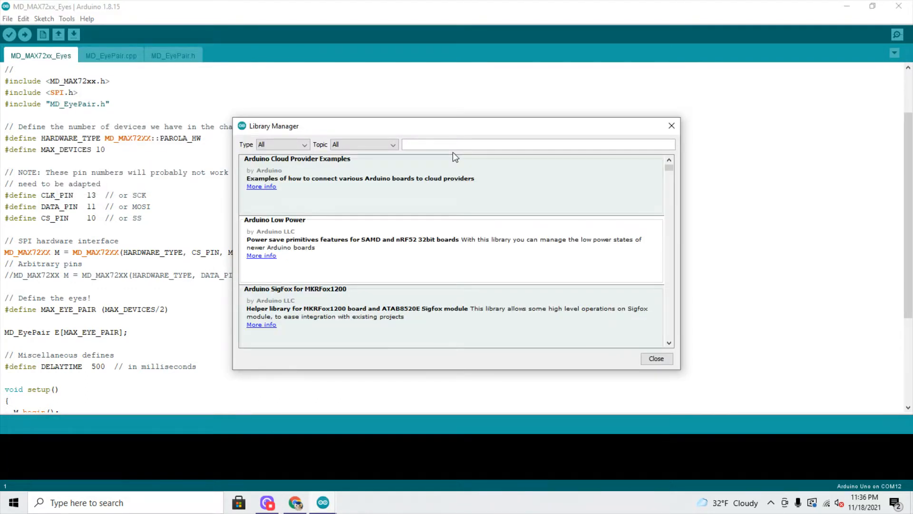
pyautogui.write('md')
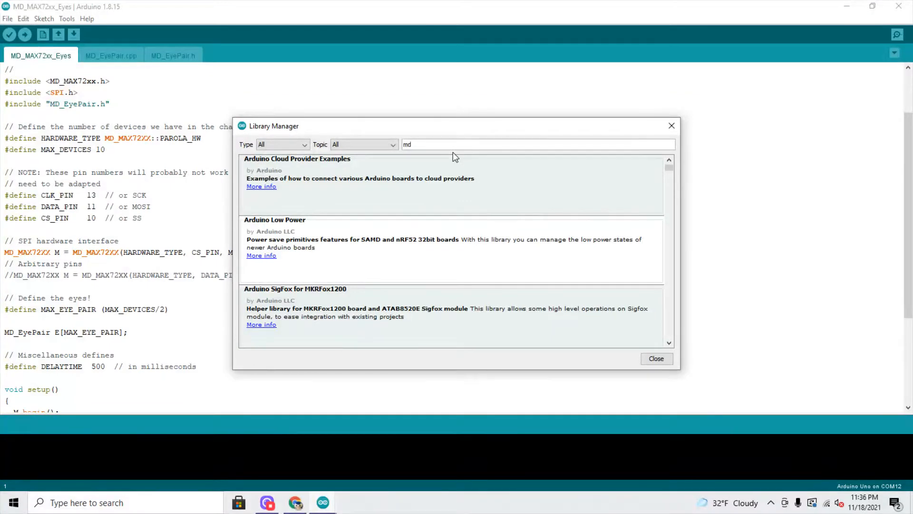
pyautogui.write('_m')
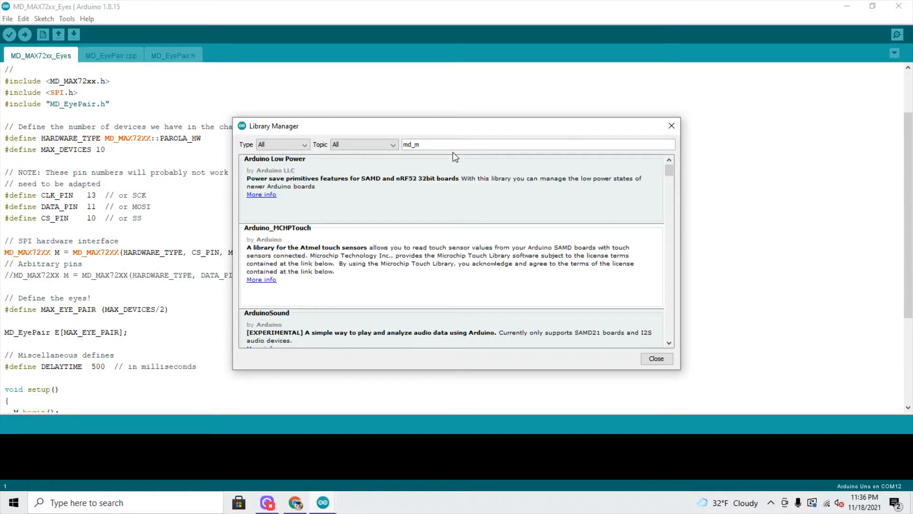
pyautogui.write('ax')
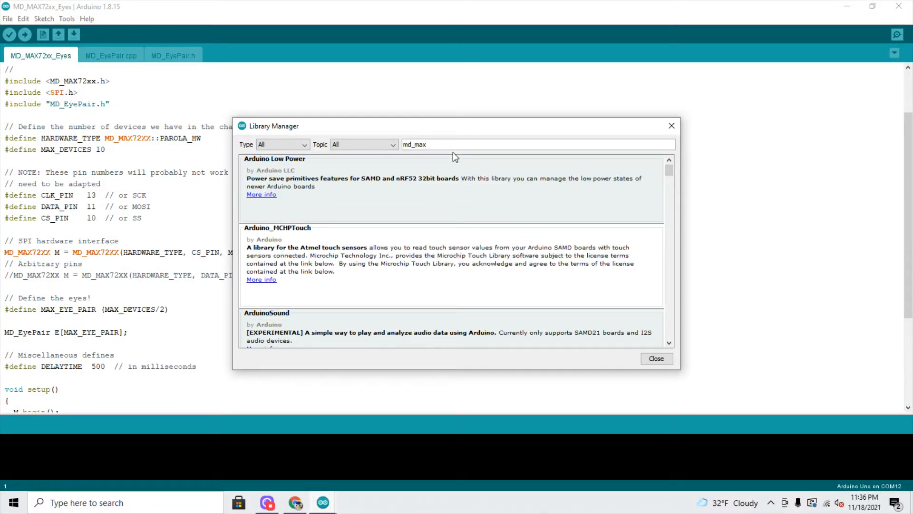
pyautogui.write('md_max')
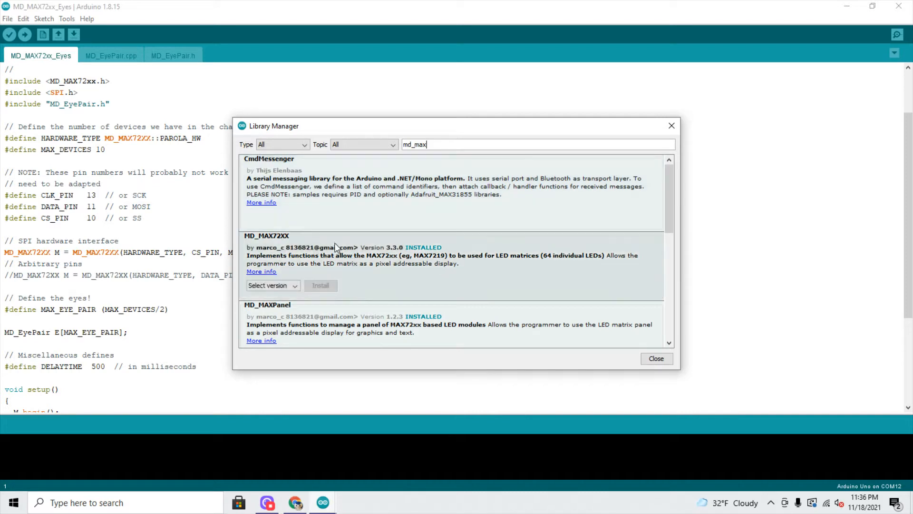
pyautogui.moveTo(284, 291)
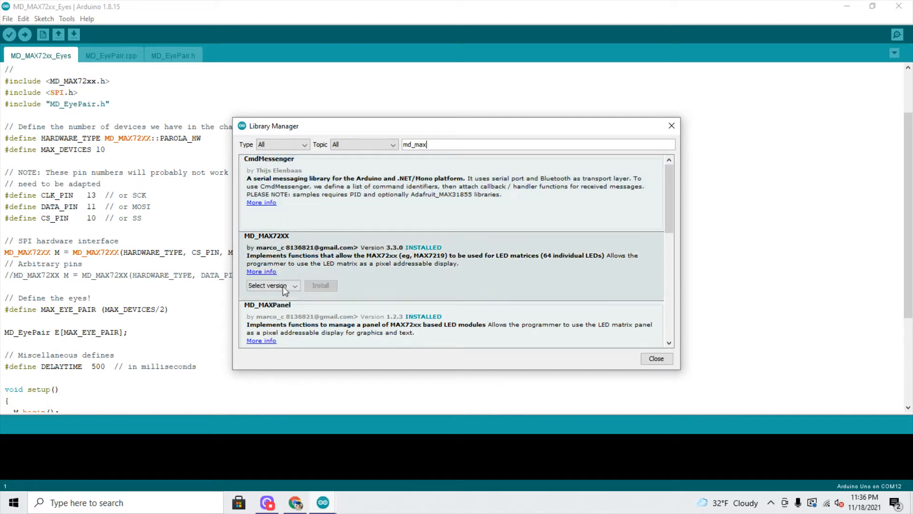
# Review MD_MAX72XX 3.3.0 installed and its version list, then replace the search term
pyautogui.click(272, 286)
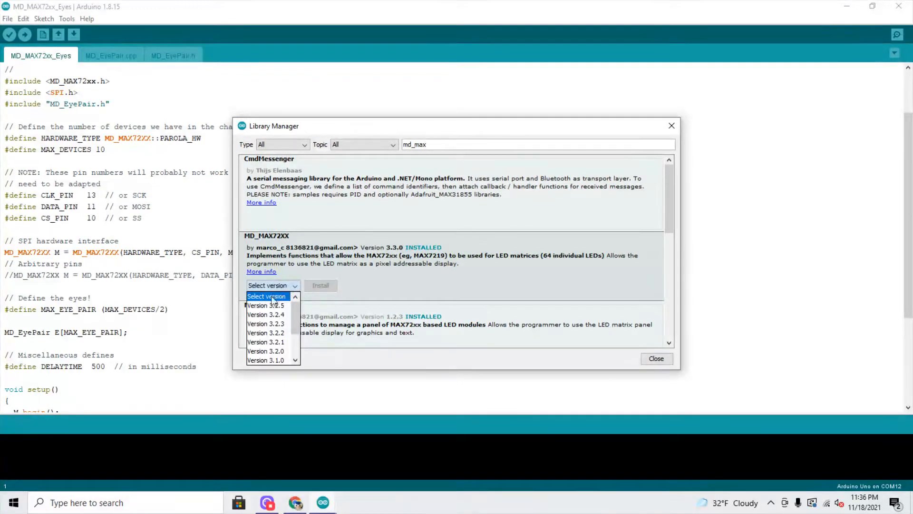
pyautogui.click(271, 284)
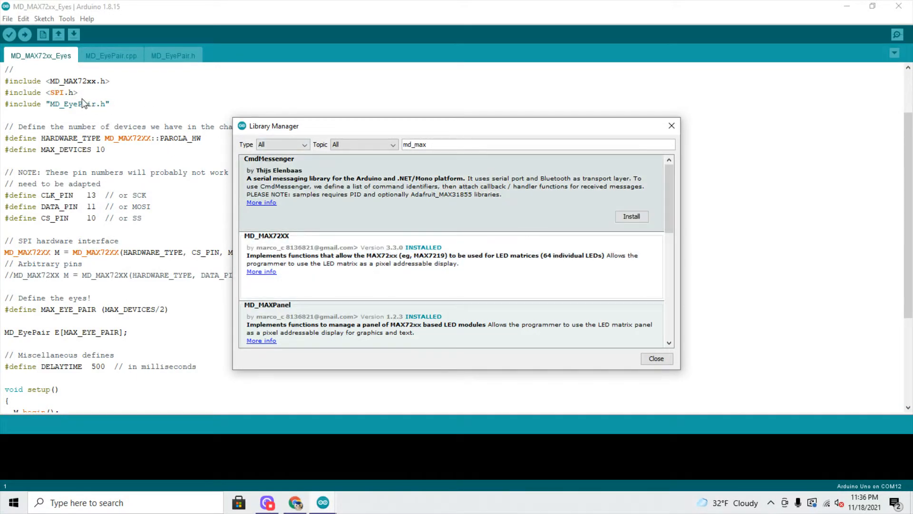
pyautogui.moveTo(431, 142)
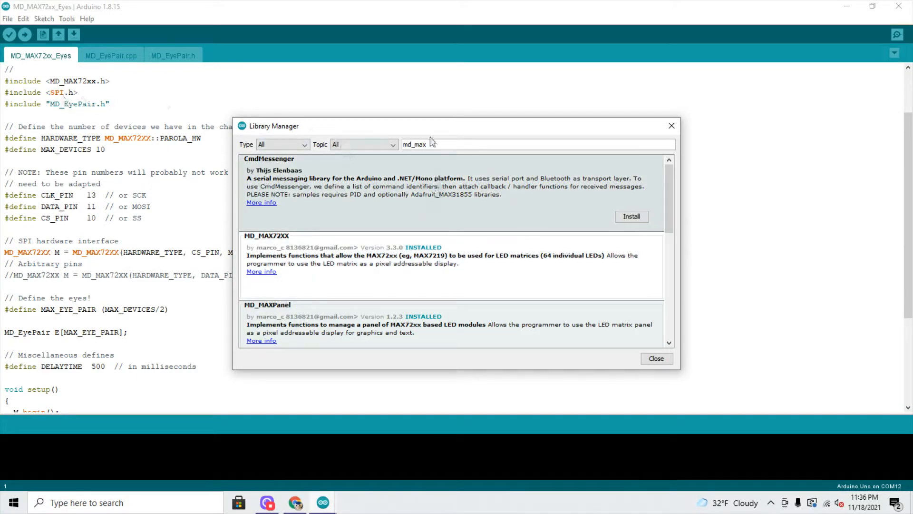
pyautogui.tripleClick(415, 145)
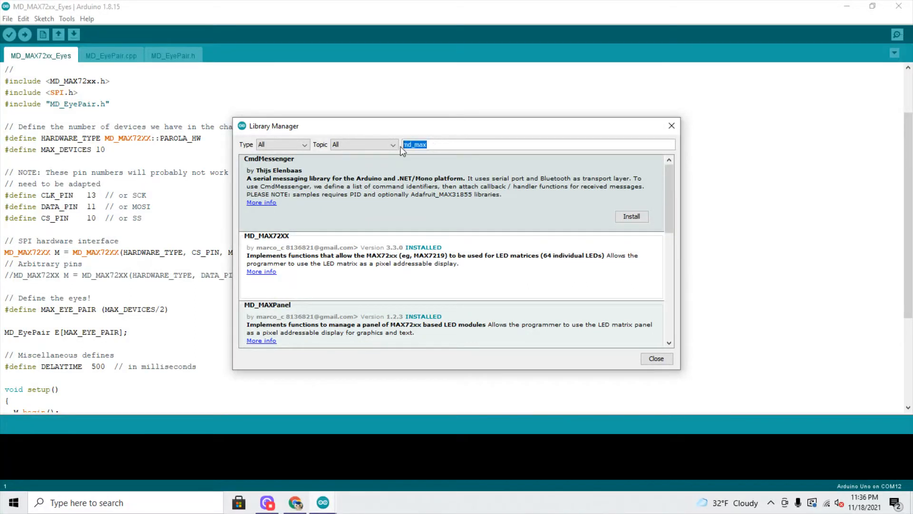
pyautogui.write('s')
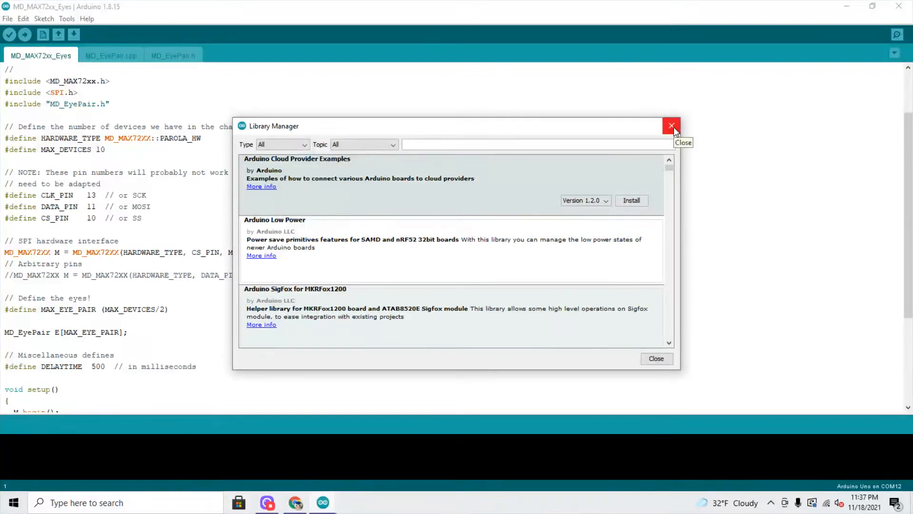
# Close the Library Manager and browse the File > Examples menu toward MD_MAX72XX
pyautogui.click(671, 125)
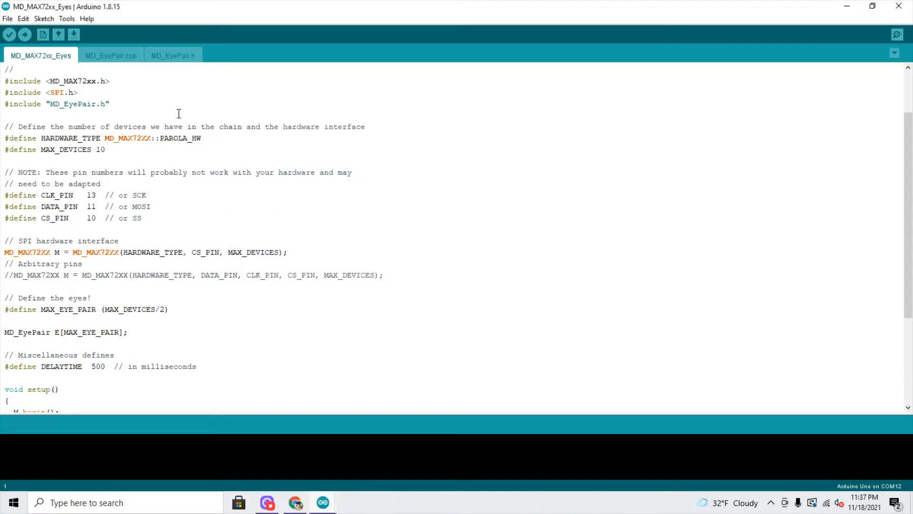
pyautogui.click(8, 19)
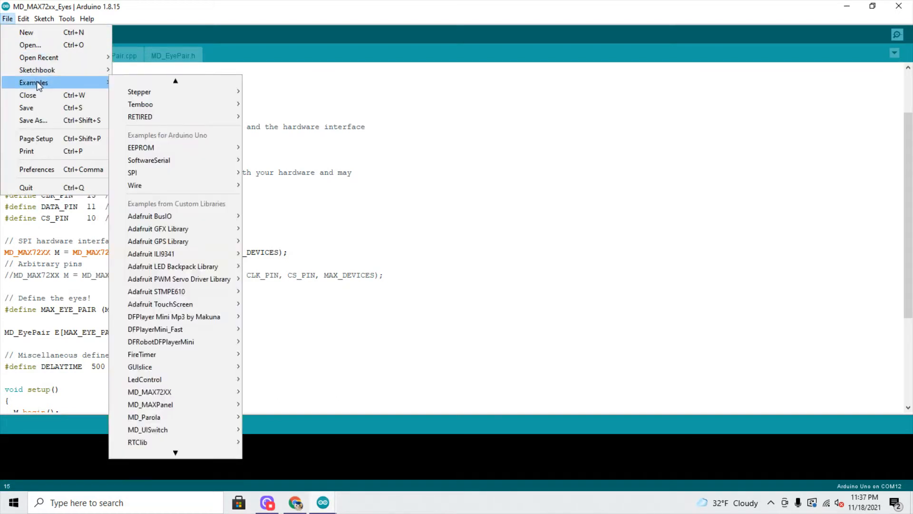
pyautogui.moveTo(110, 89)
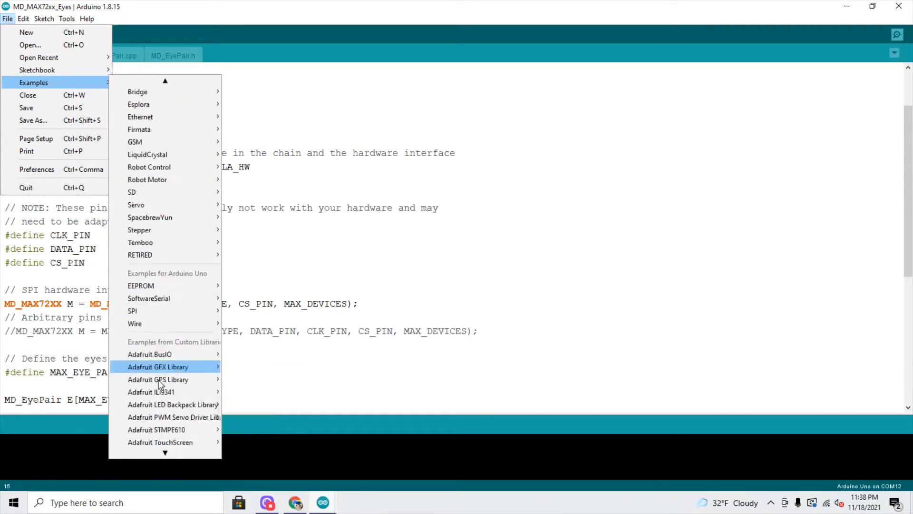
pyautogui.scroll(-3)
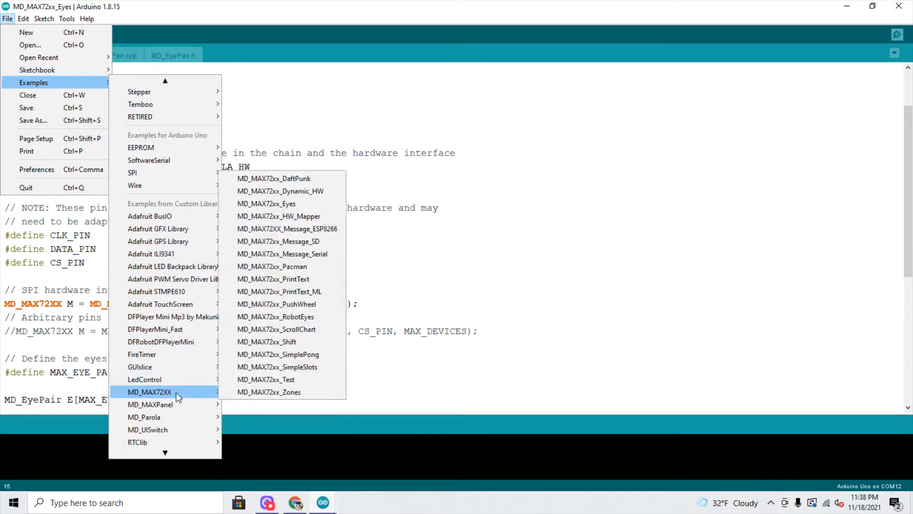
pyautogui.moveTo(279, 291)
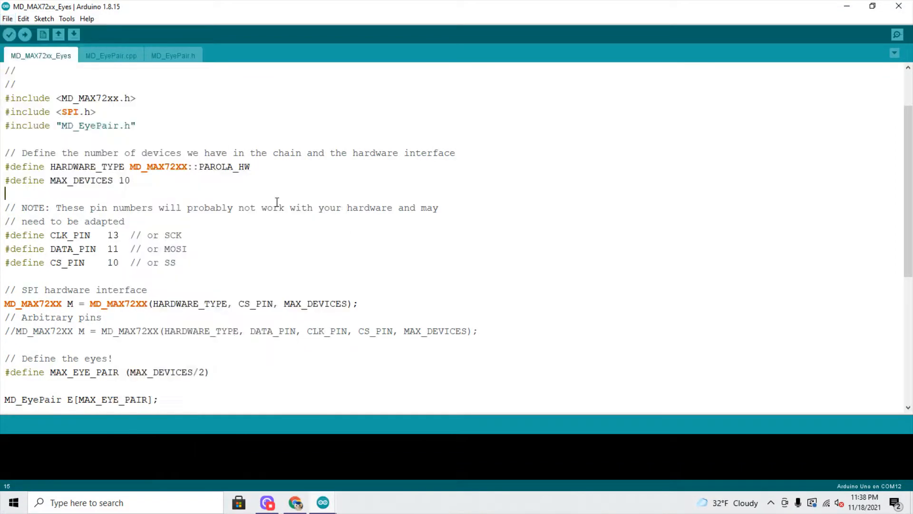
pyautogui.moveTo(284, 125)
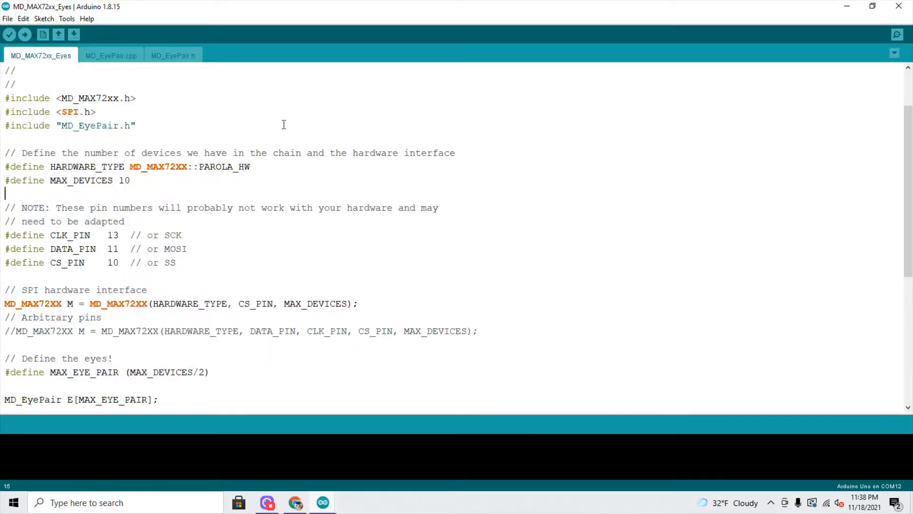
# Change HARDWARE_TYPE from PAROLA_HW to FC16_HW and MAX_DEVICES from 10 to 2
pyautogui.scroll(-3)
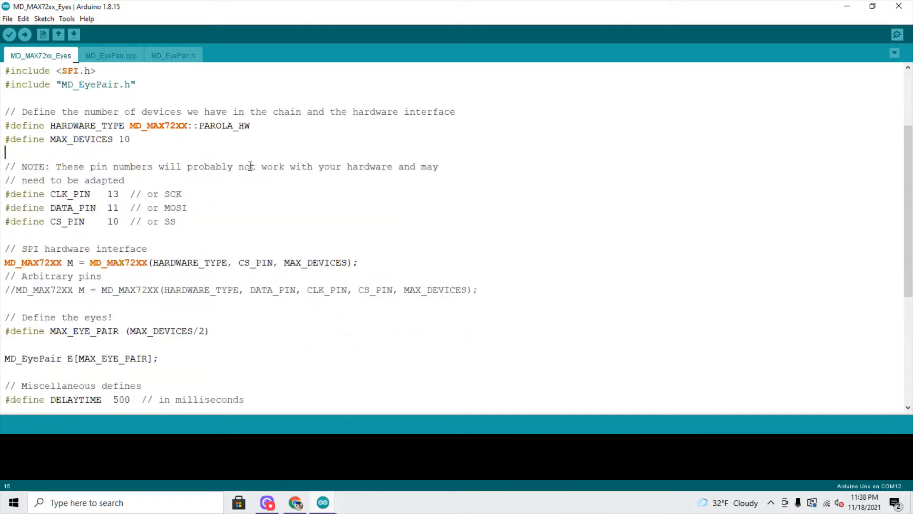
pyautogui.doubleClick(215, 126)
pyautogui.write('fc16')
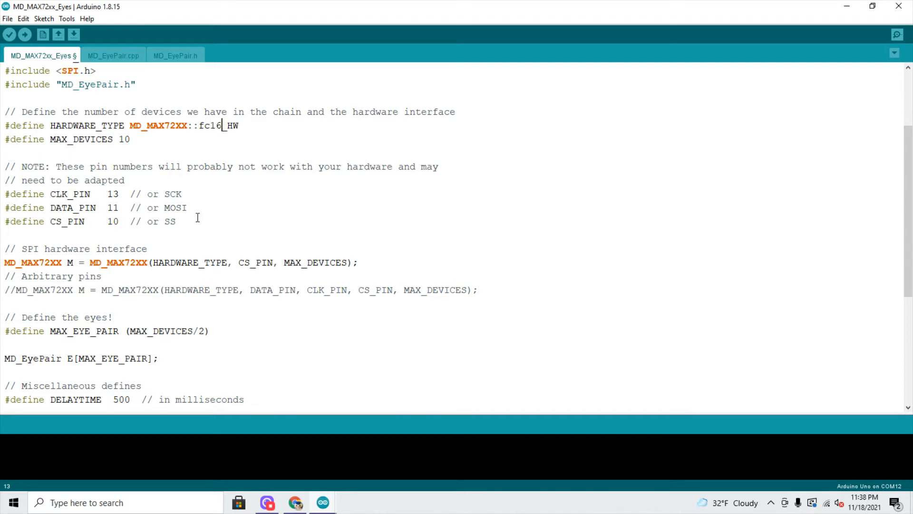
pyautogui.press('Backspace')
pyautogui.write('FC')
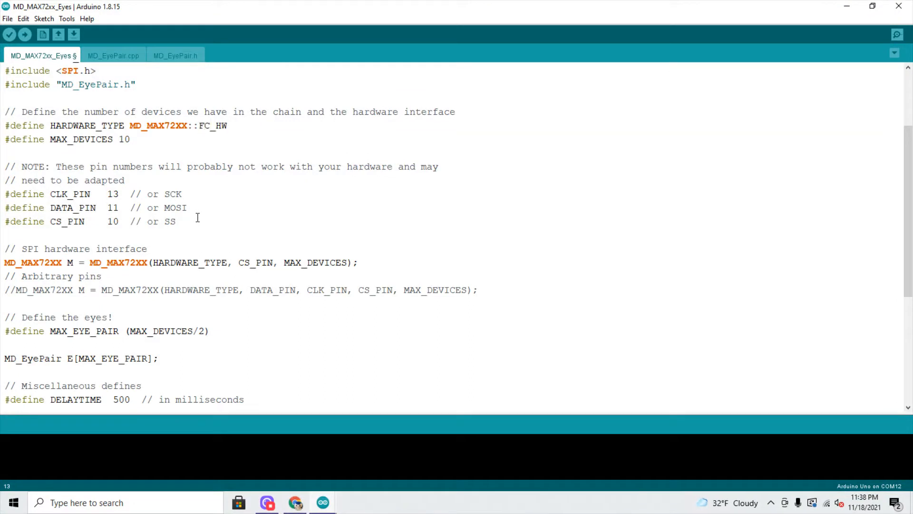
pyautogui.write('16_')
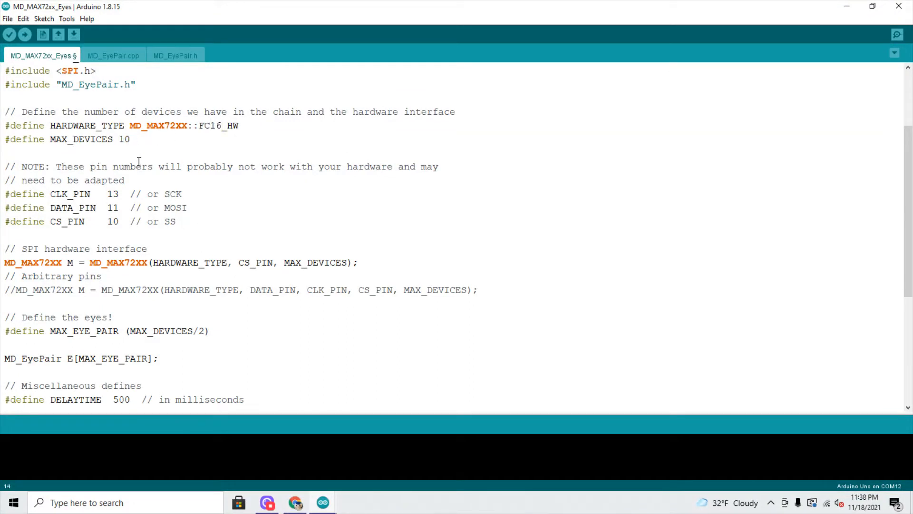
pyautogui.write('2')
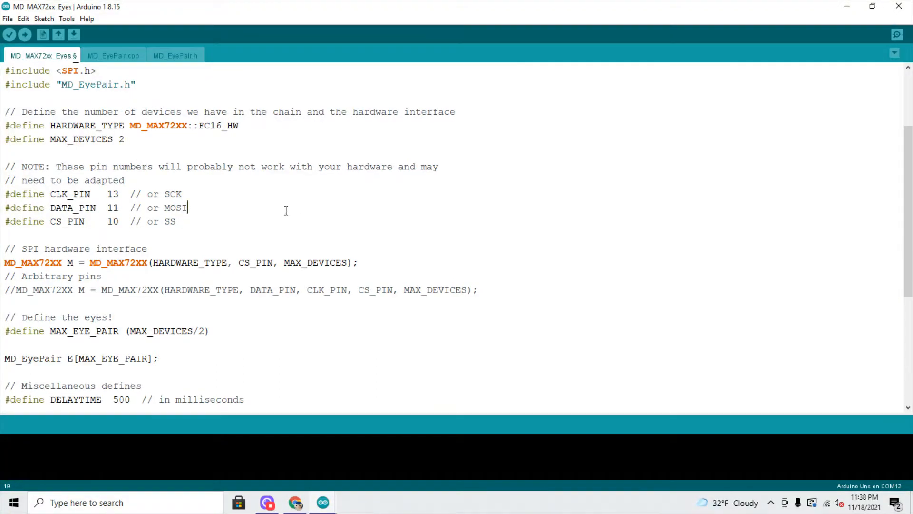
# Check the CLK_PIN 13 and DATA_PIN 11 defines, leaving them unchanged
pyautogui.doubleClick(111, 194)
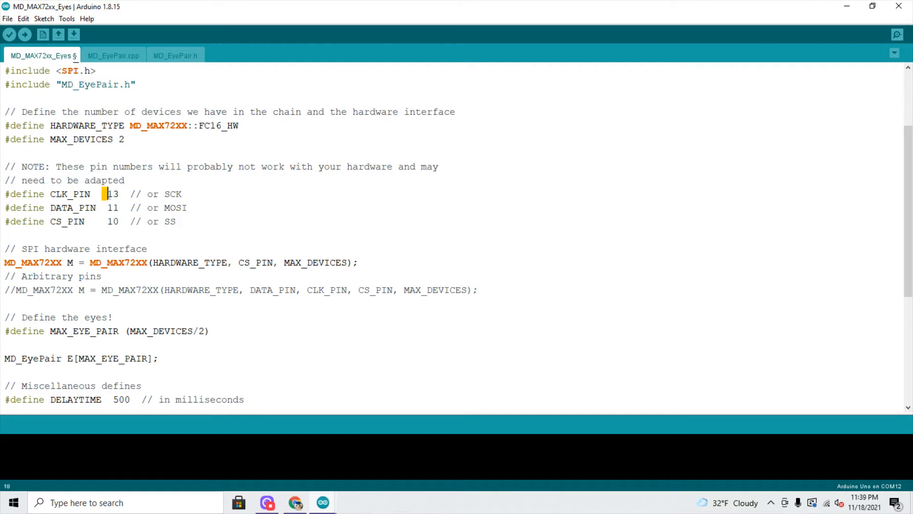
pyautogui.click(110, 208)
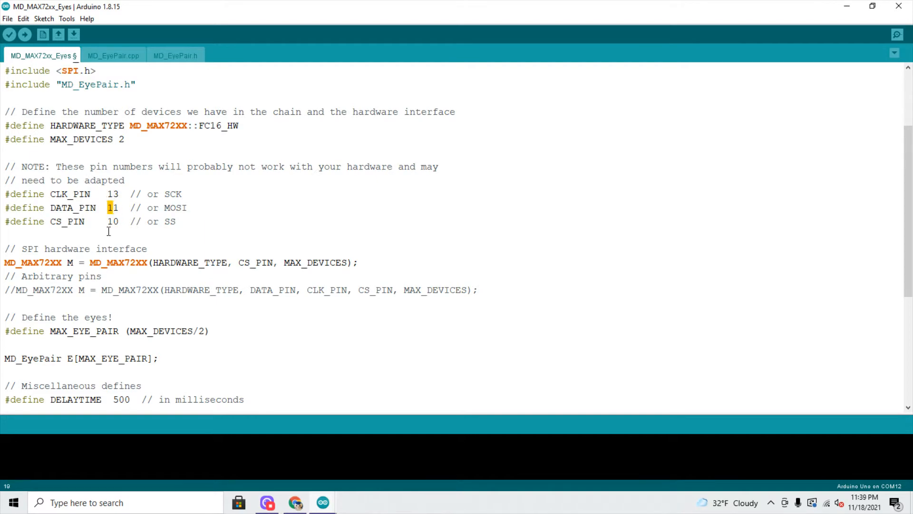
pyautogui.scroll(-3)
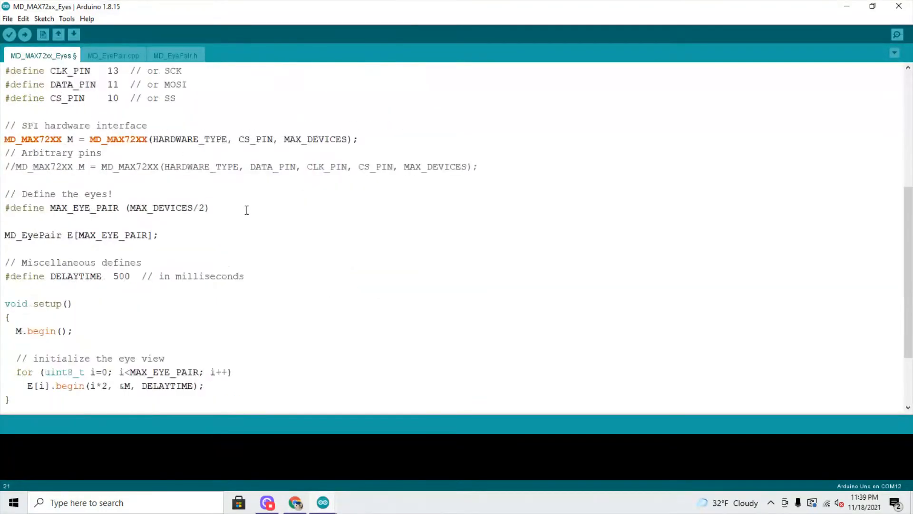
# Review setup() and loop() of the Eyes sketch before uploading it to the board
pyautogui.scroll(-3)
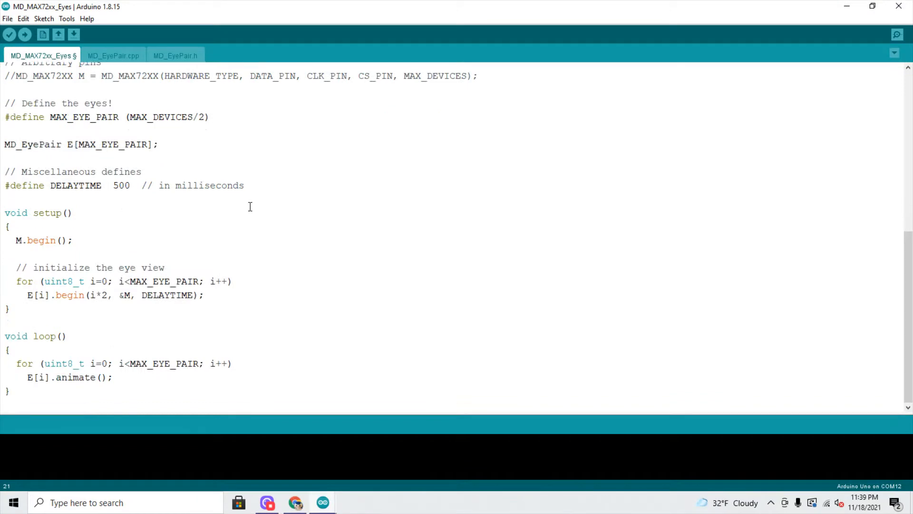
pyautogui.scroll(3)
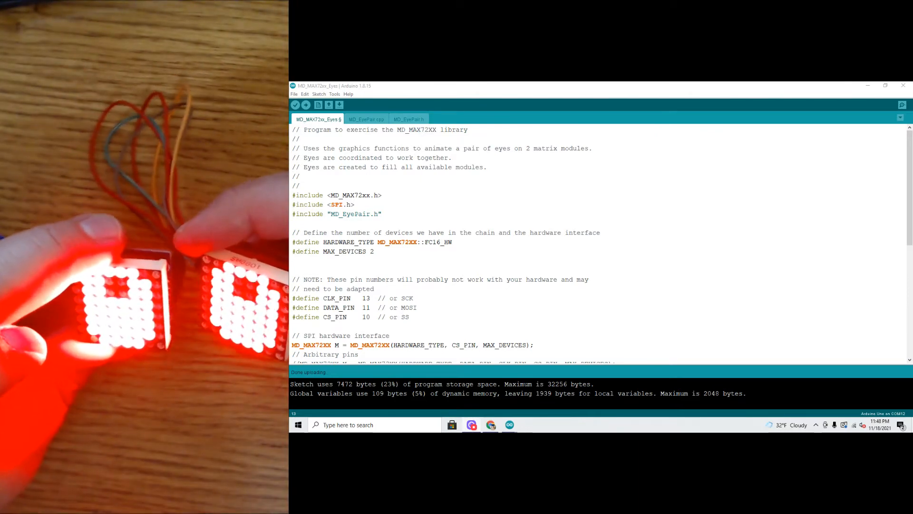
# Load the MD_MAX72xx_HW_Mapper example from File > Examples > MD_MAX72XX
pyautogui.scroll(-3)
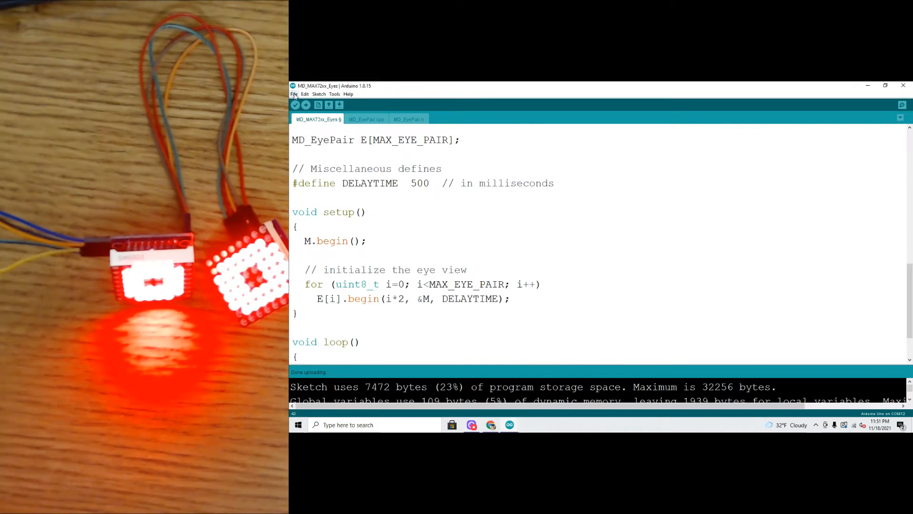
pyautogui.click(294, 94)
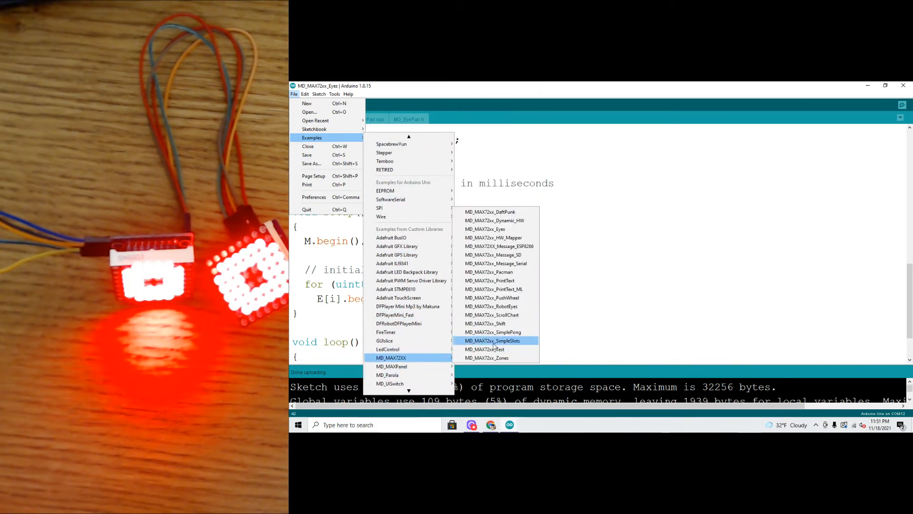
pyautogui.moveTo(494, 255)
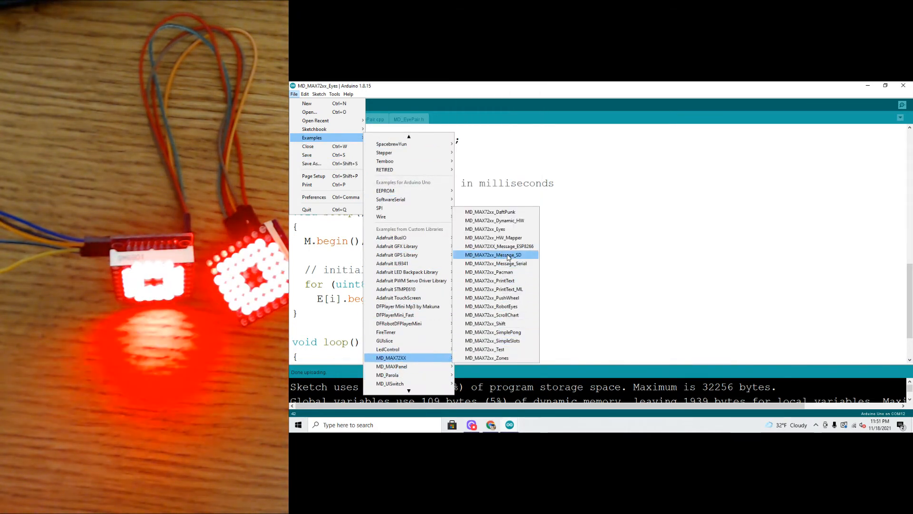
pyautogui.moveTo(494, 237)
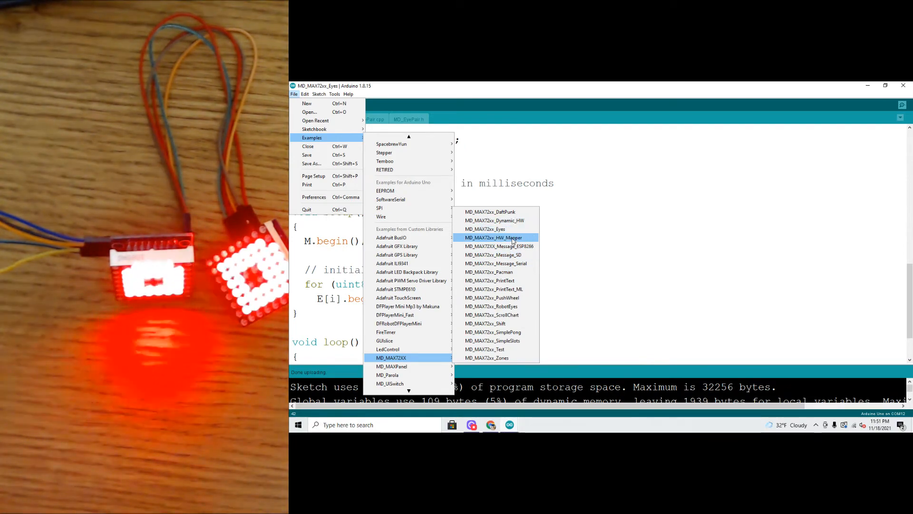
pyautogui.click(493, 237)
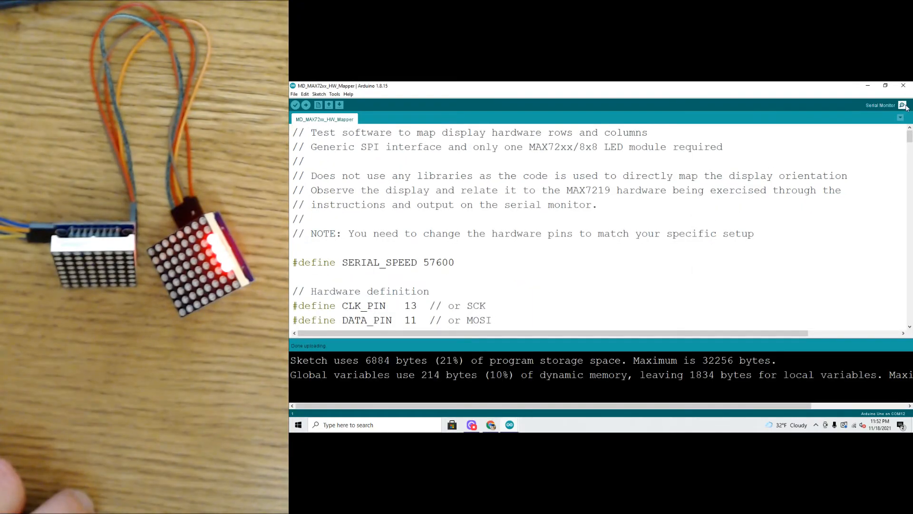
# Bring up the serial monitor showing the HW_Mapper instructions
pyautogui.click(905, 104)
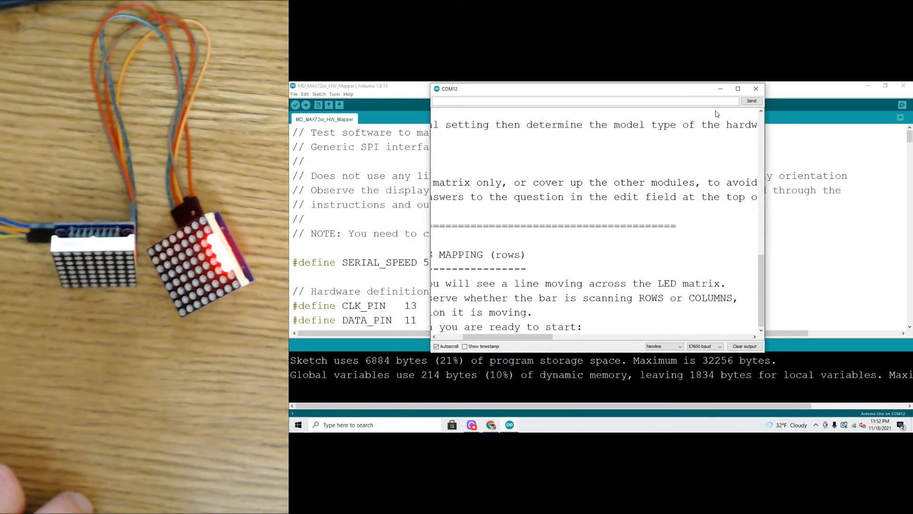
# Maximize the serial monitor, read the mapping introduction and answer Y to start
pyautogui.click(737, 88)
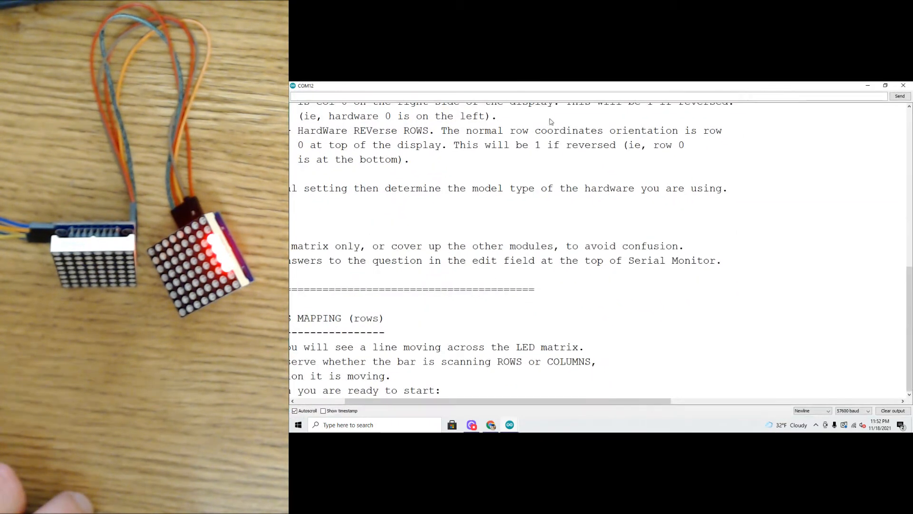
pyautogui.moveTo(450, 174)
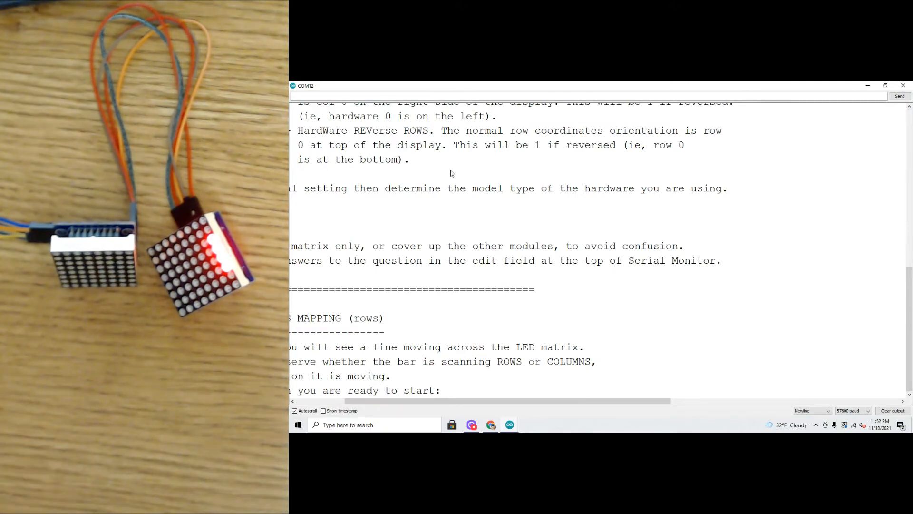
pyautogui.moveTo(397, 347)
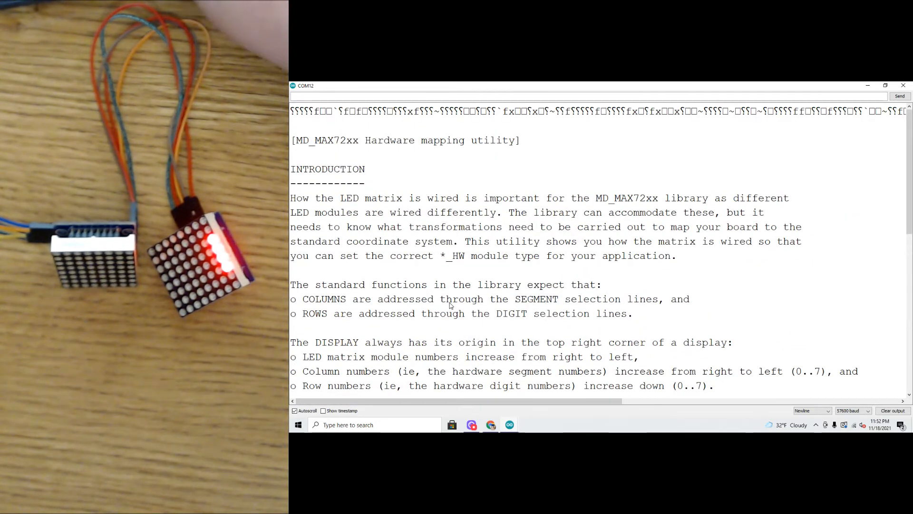
pyautogui.scroll(-3)
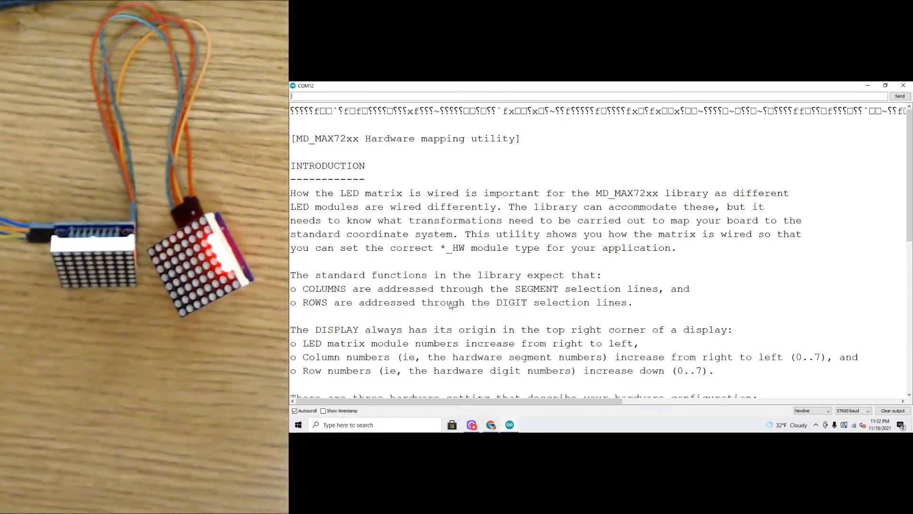
pyautogui.scroll(-3)
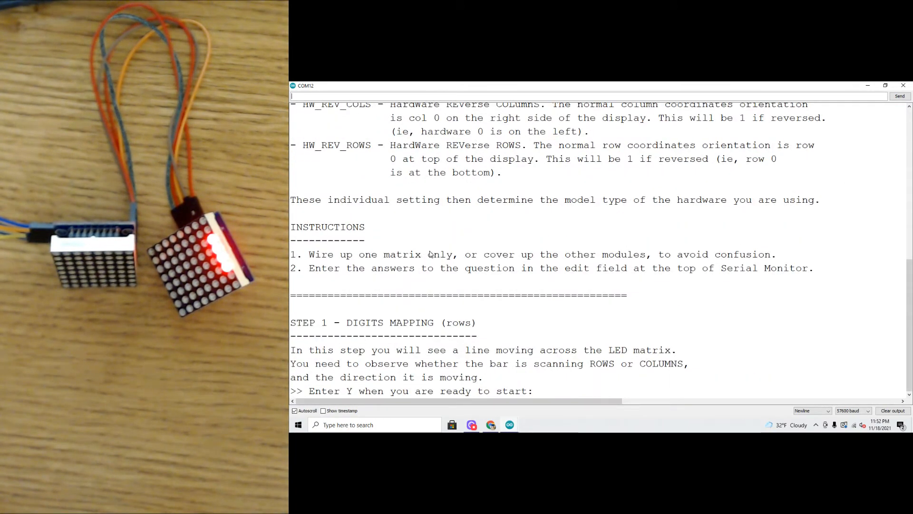
pyautogui.moveTo(341, 393)
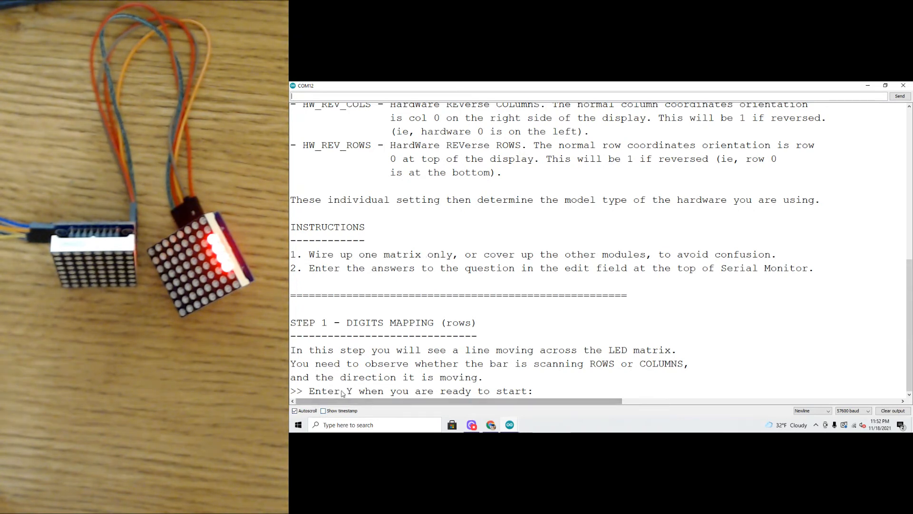
pyautogui.moveTo(531, 394)
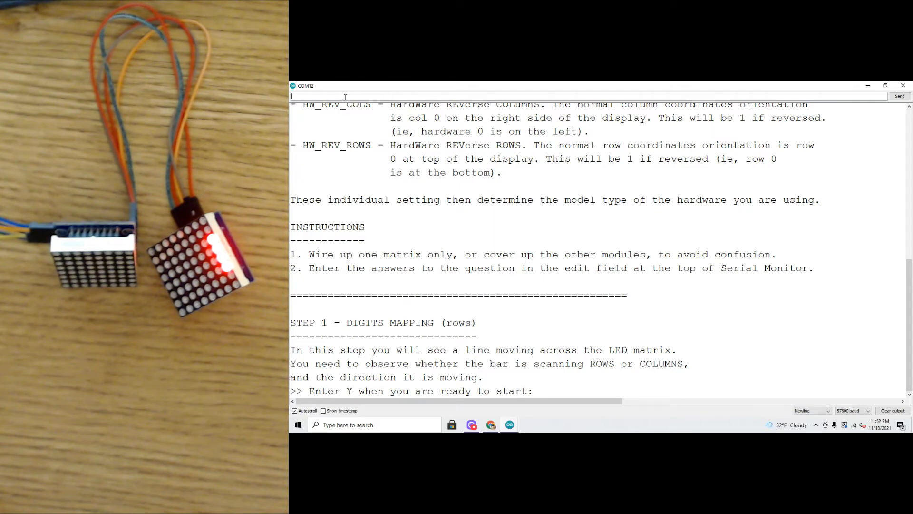
pyautogui.write('Y')
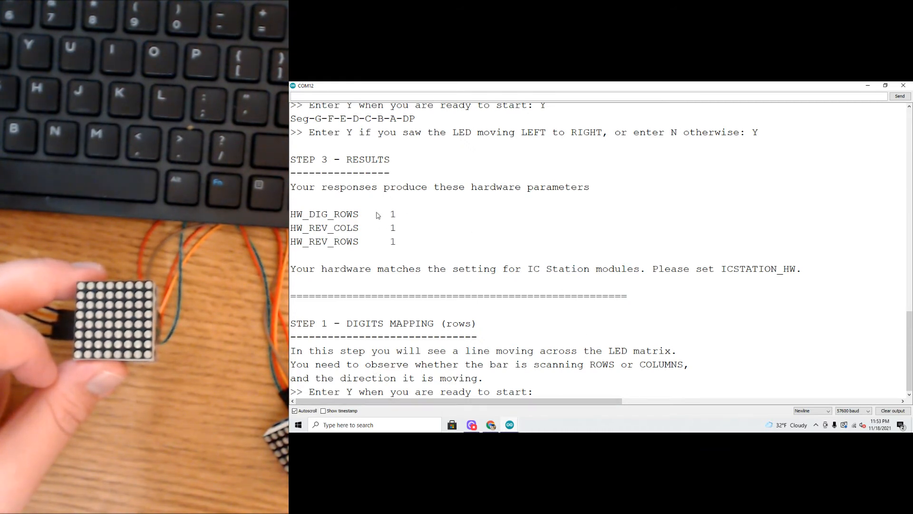
pyautogui.moveTo(472, 240)
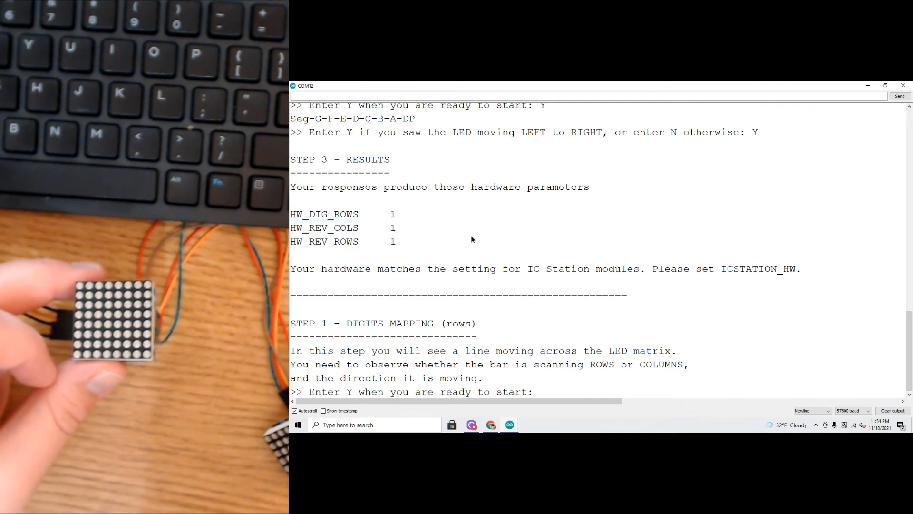
pyautogui.moveTo(618, 272)
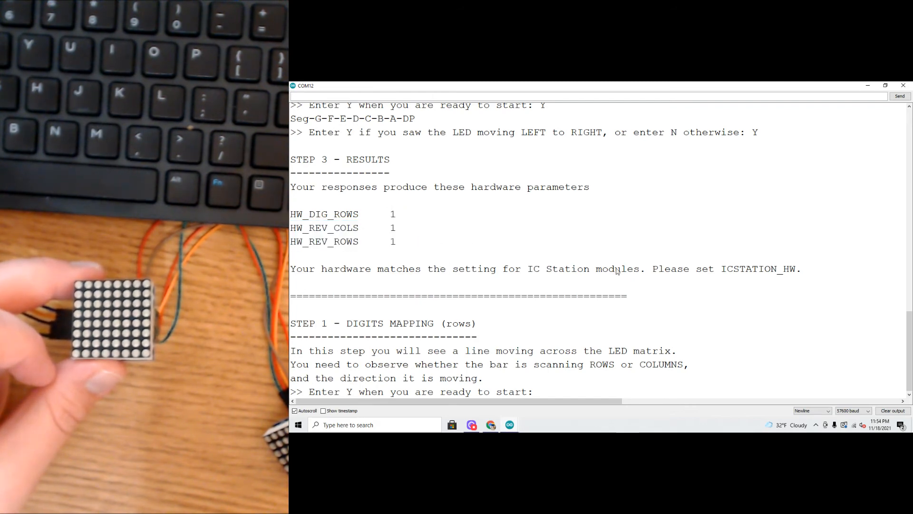
# Select ICSTATION in the suggested hardware setting of the STEP 3 results
pyautogui.doubleClick(749, 268)
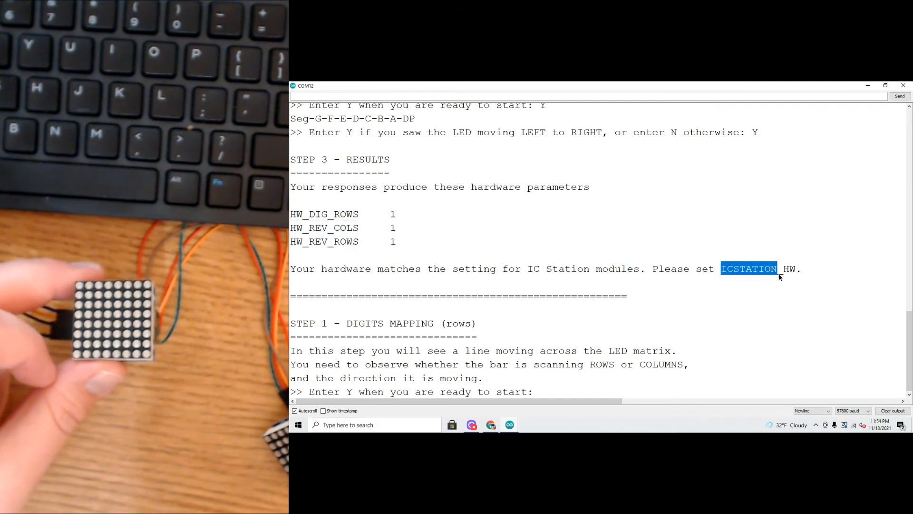